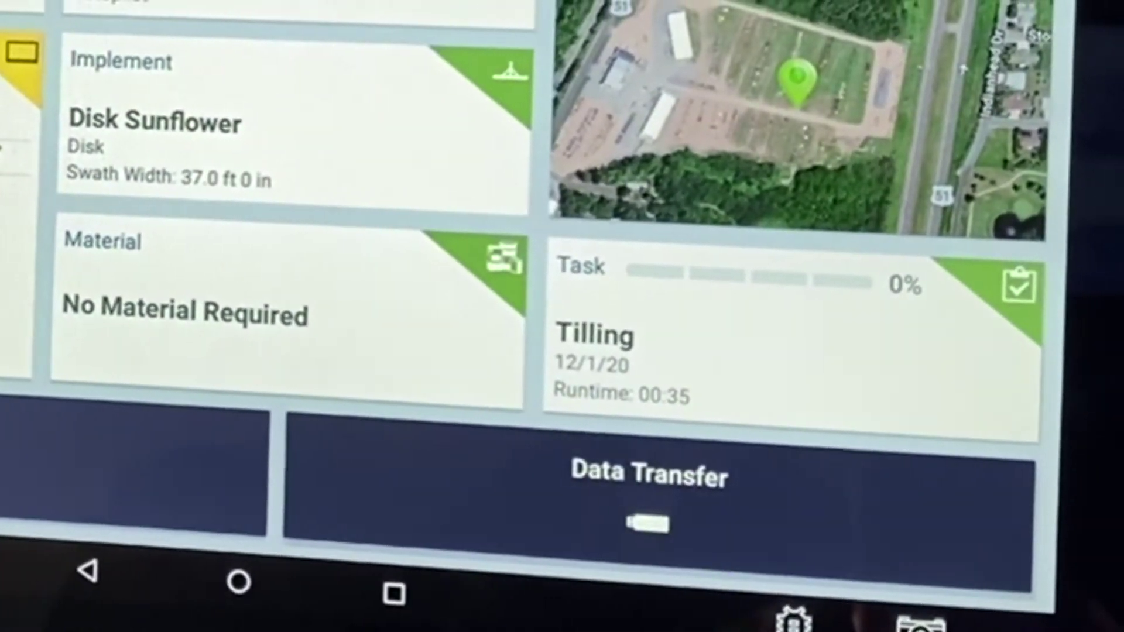
Enter the Data Transfer screen showing internal storage folders and USB storage
click(649, 476)
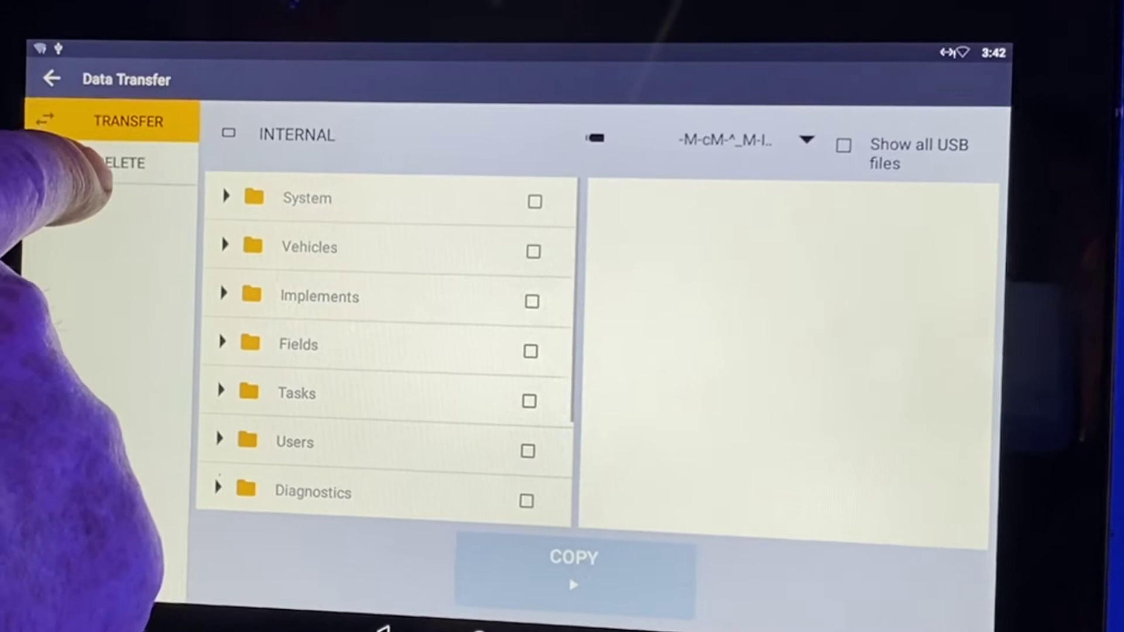
Switch to delete mode and delete the checked White 9816VE implement
click(123, 164)
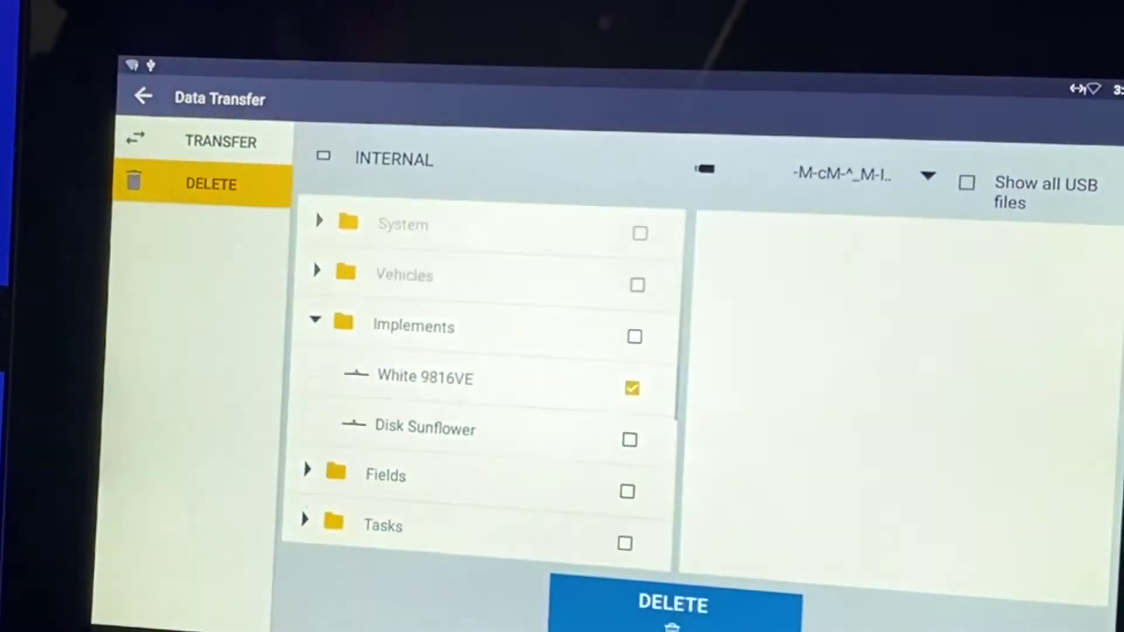
click(670, 605)
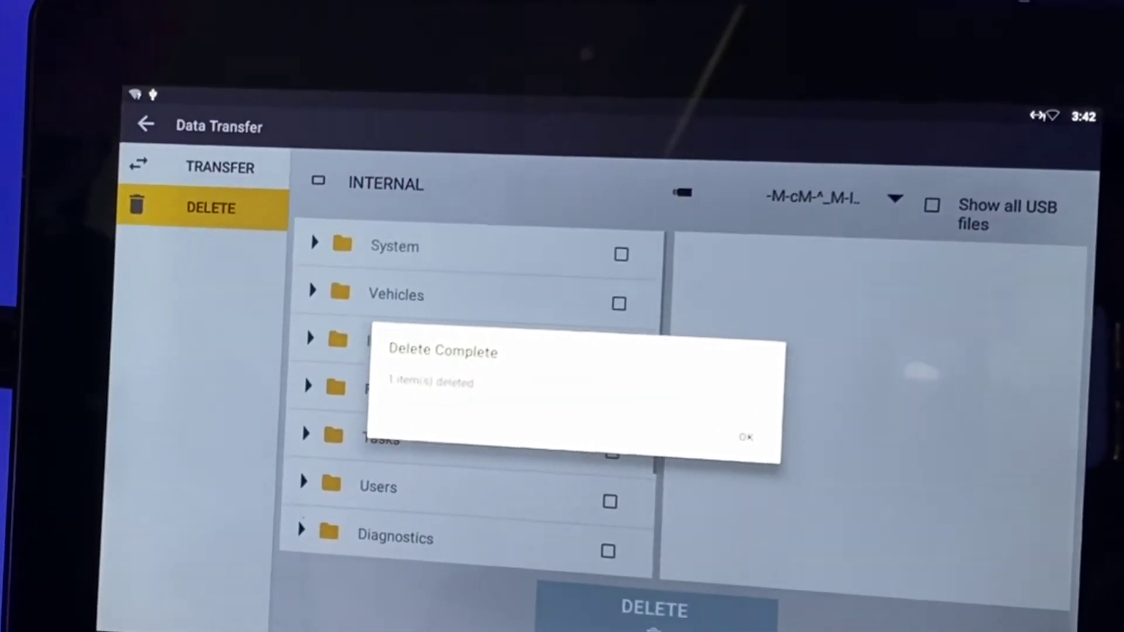
Confirm the implement deletion and acknowledge the task's Delete Complete dialog
click(748, 437)
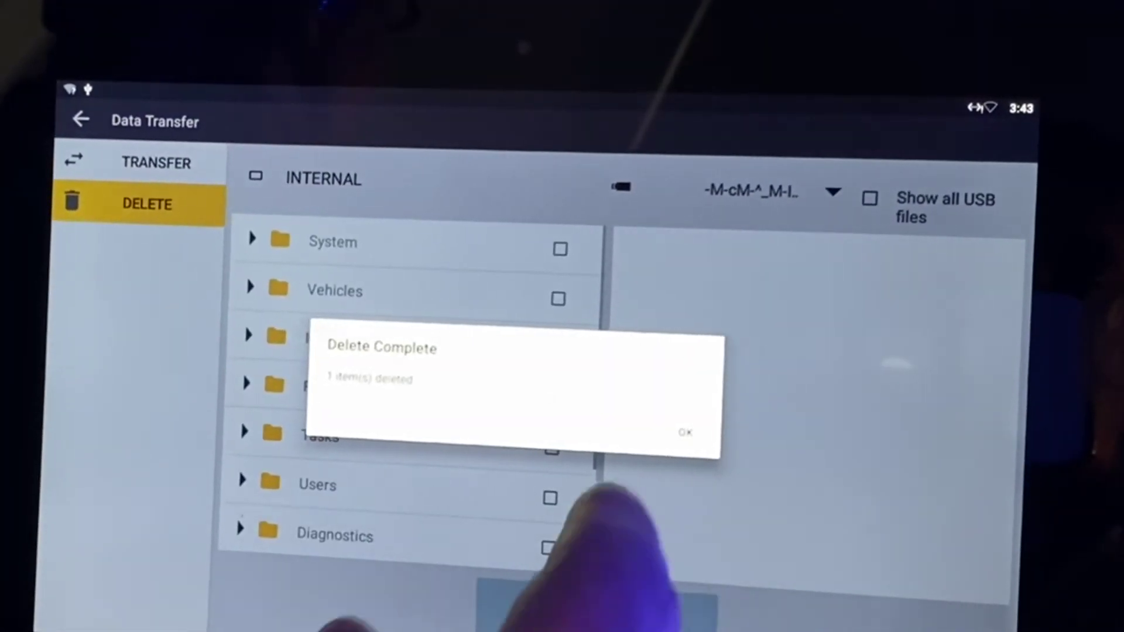
click(686, 432)
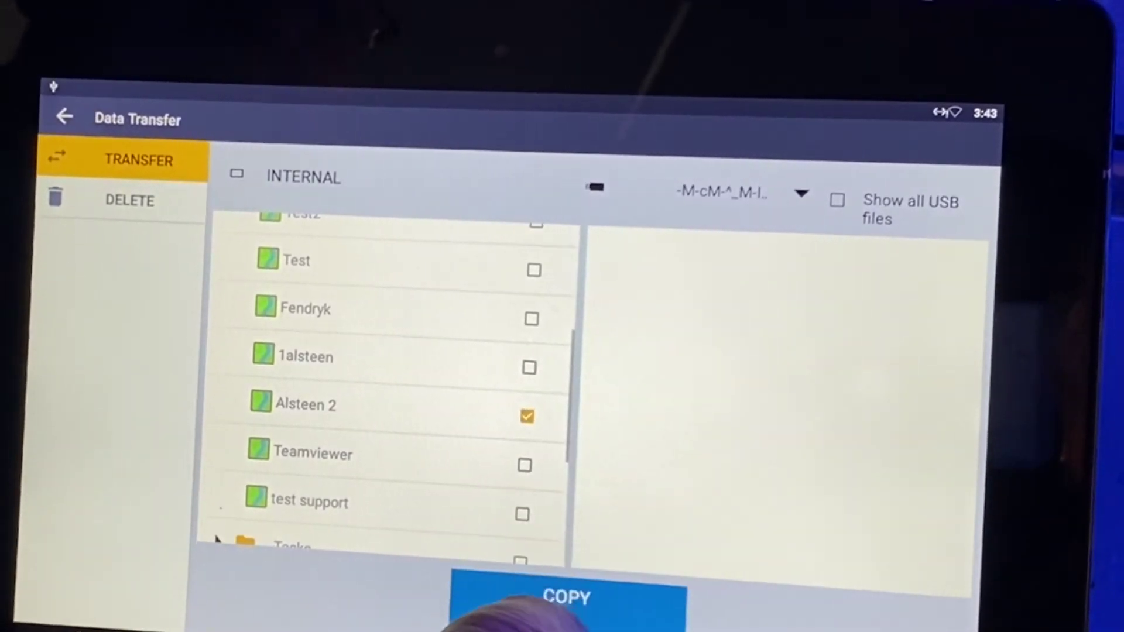
Copy the checked Alsteen 2 field from internal storage to the USB drive
click(568, 596)
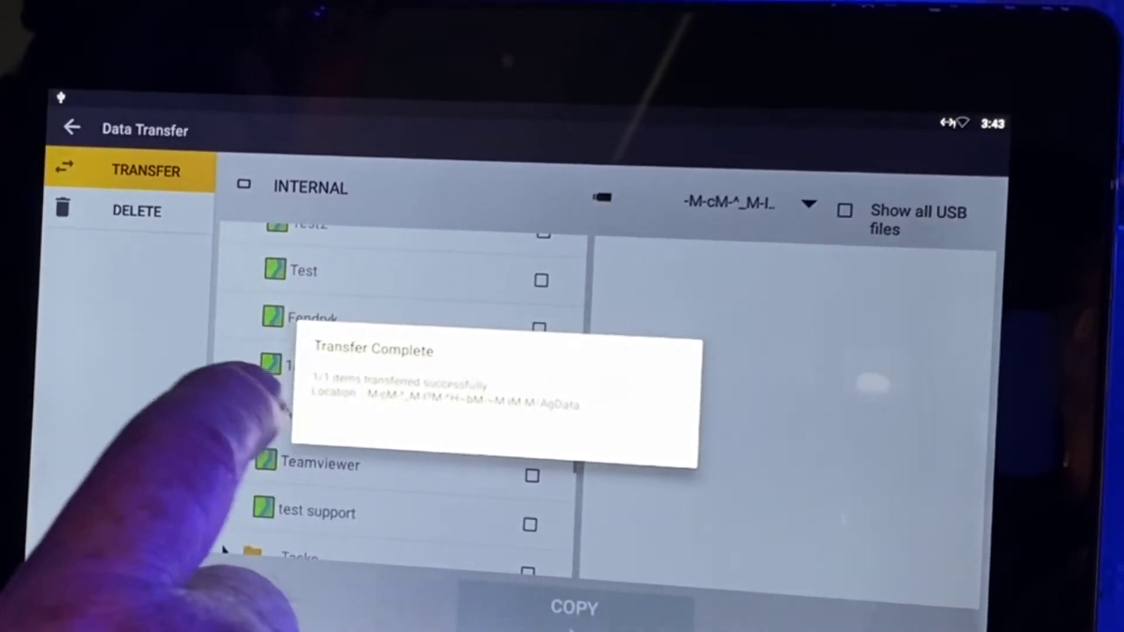